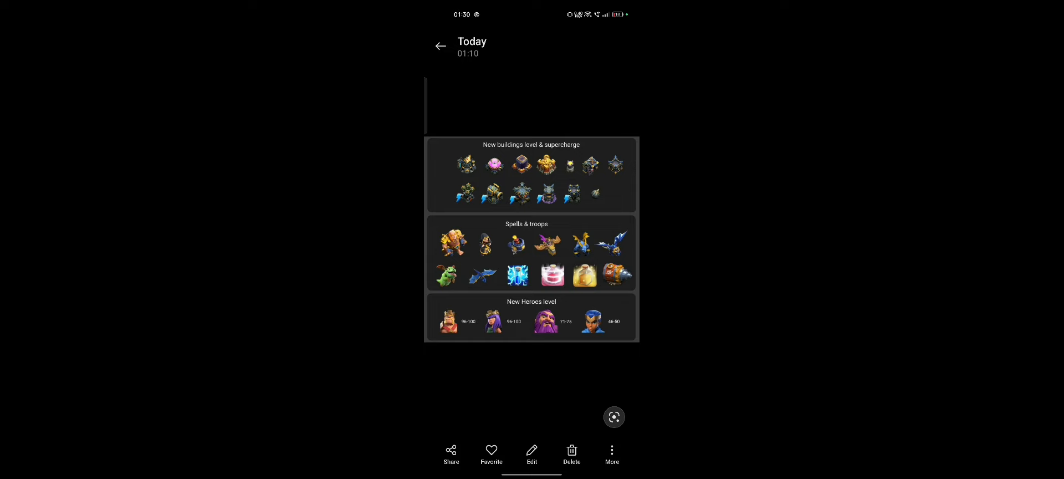
- Leave the photo viewer and go back to the 489-item All album grid
{"action": "left_click", "coordinate": [441, 45]}
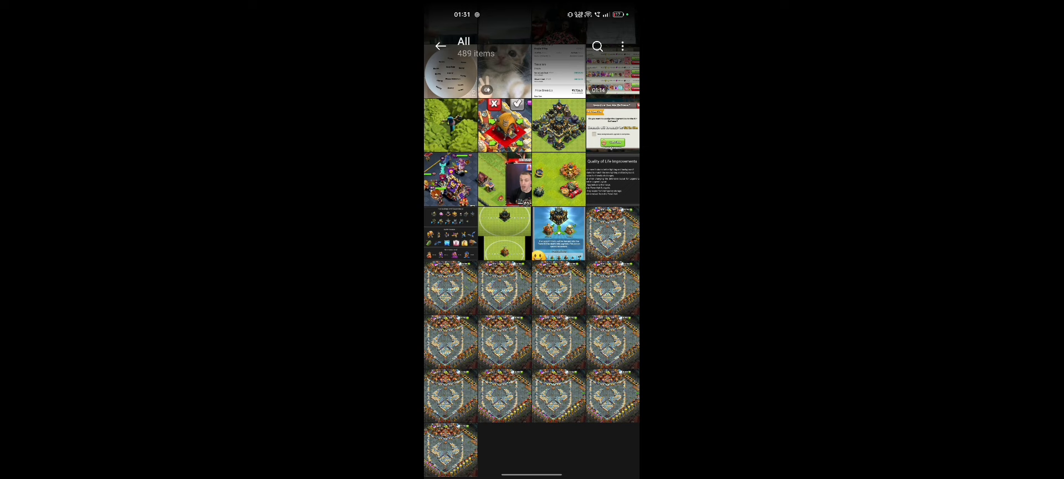
- Scroll down the All grid toward the Builder Apprentice hut close-up photo
{"action": "scroll", "scroll_direction": "down", "scroll_amount": 3}
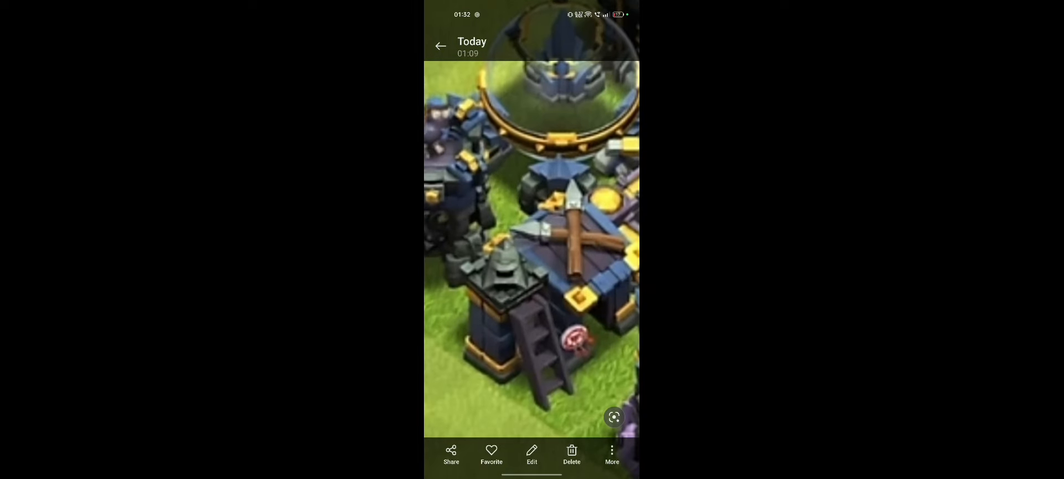
- Open the Town Hall 17 summary image of building levels, troops and heroes
{"action": "left_click", "coordinate": [532, 251]}
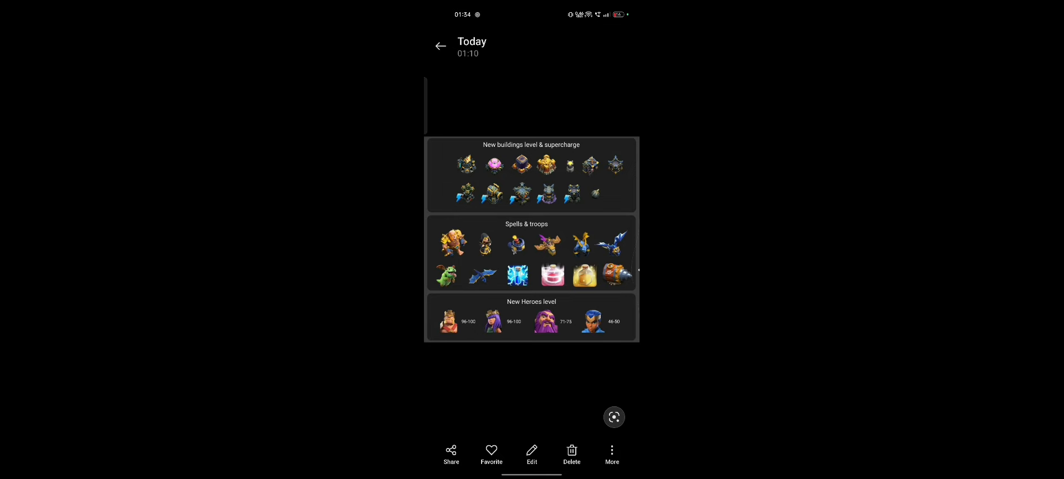
- Move to the battle screenshot of heroes attacking the purple building
{"action": "left_click", "coordinate": [441, 45]}
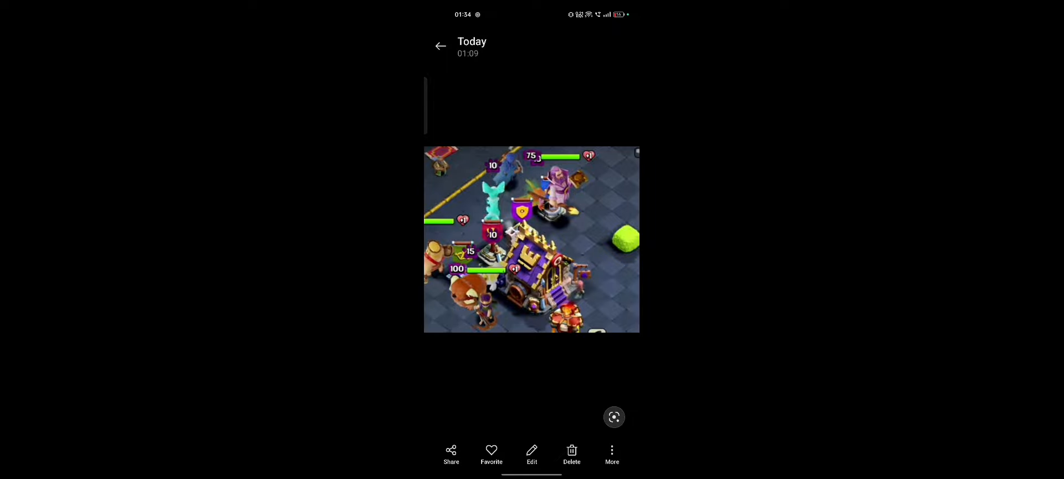
- Close the battle screenshot and return to the 489-item All grid
{"action": "left_click", "coordinate": [441, 45]}
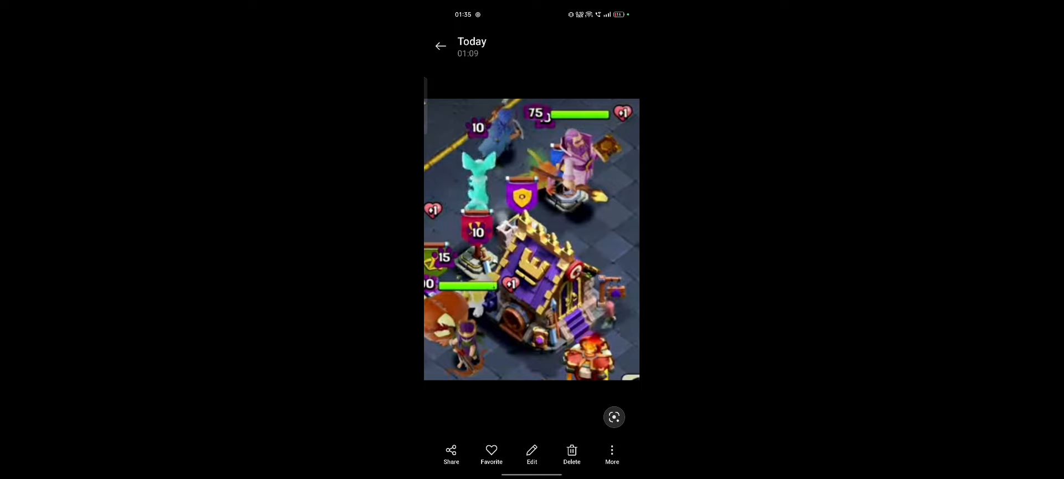
{"action": "left_click", "coordinate": [440, 46]}
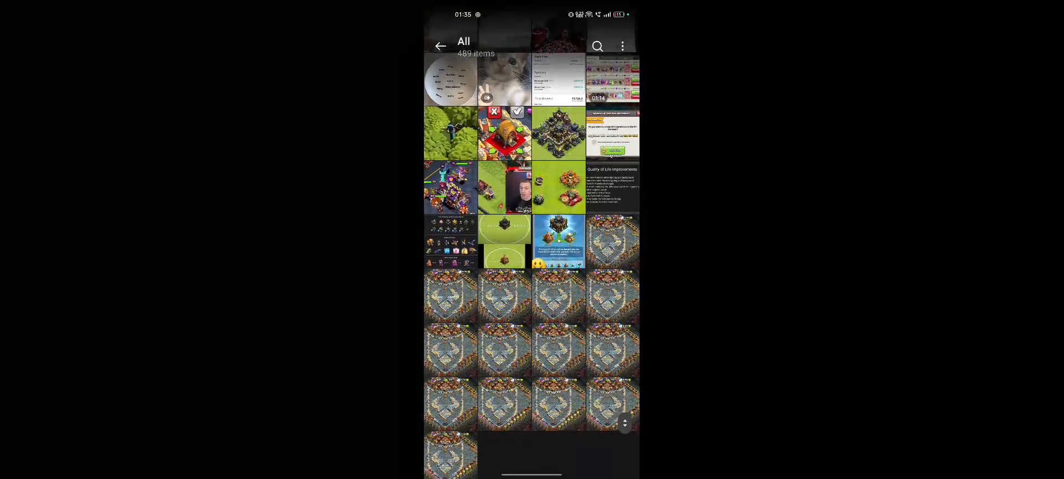
{"action": "left_click", "coordinate": [450, 132]}
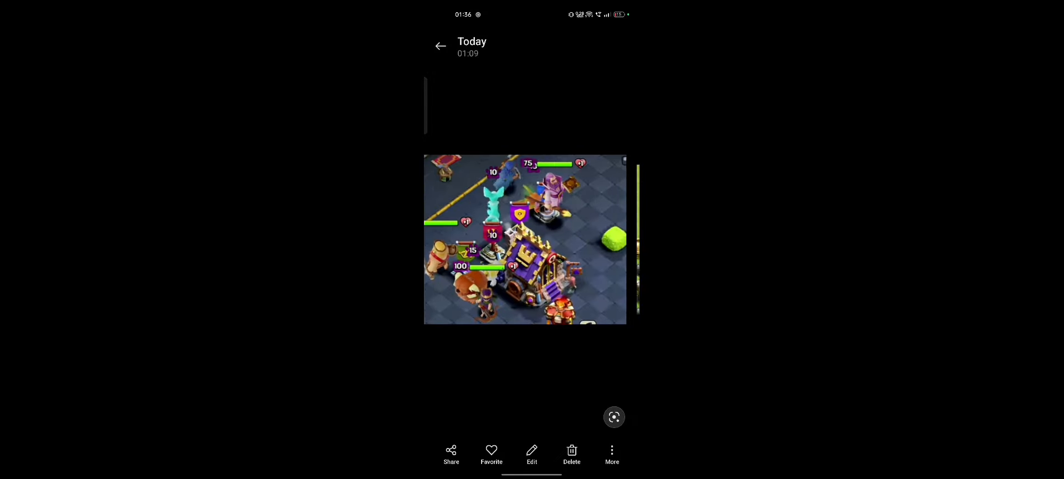
- View the Quality of Life Improvements image, then return to the All grid
{"action": "left_click", "coordinate": [441, 45]}
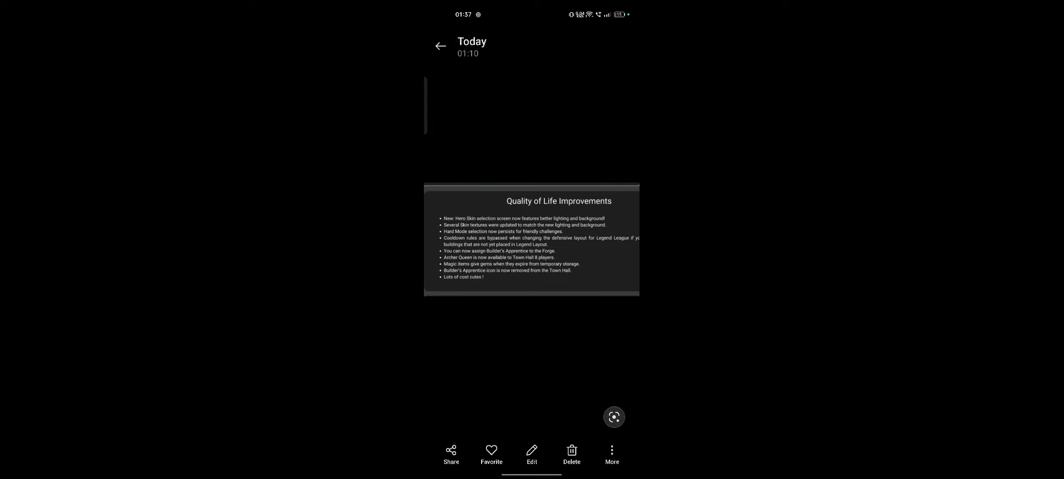
{"action": "left_click", "coordinate": [440, 46]}
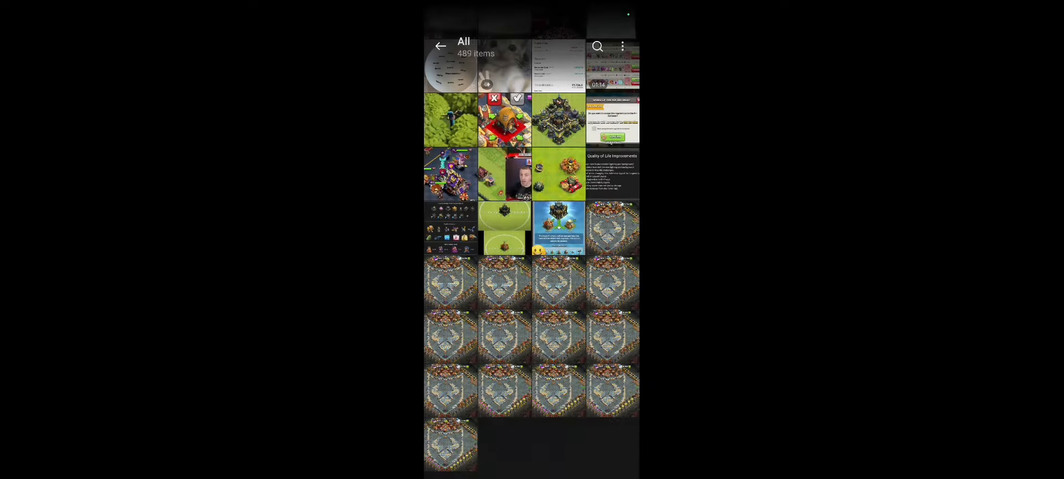